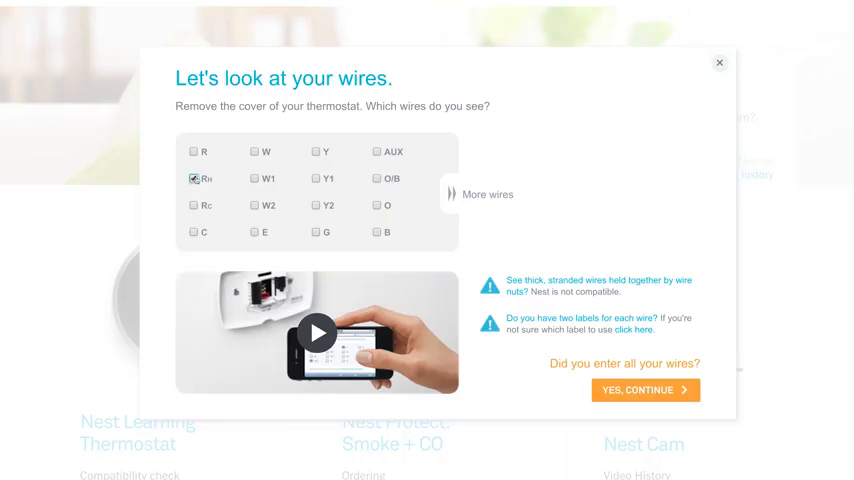
Mark the W1, Y1 and G wires as present alongside Rh and confirm the wire list with YES, CONTINUE.
click(315, 178)
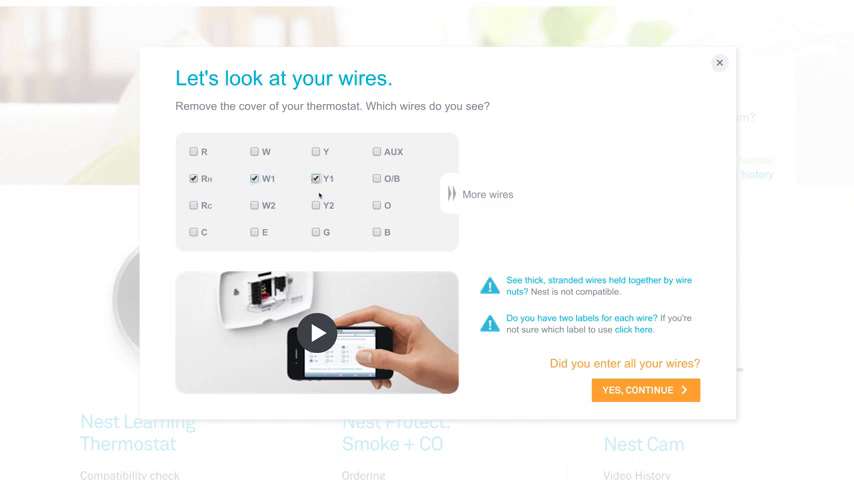
click(316, 232)
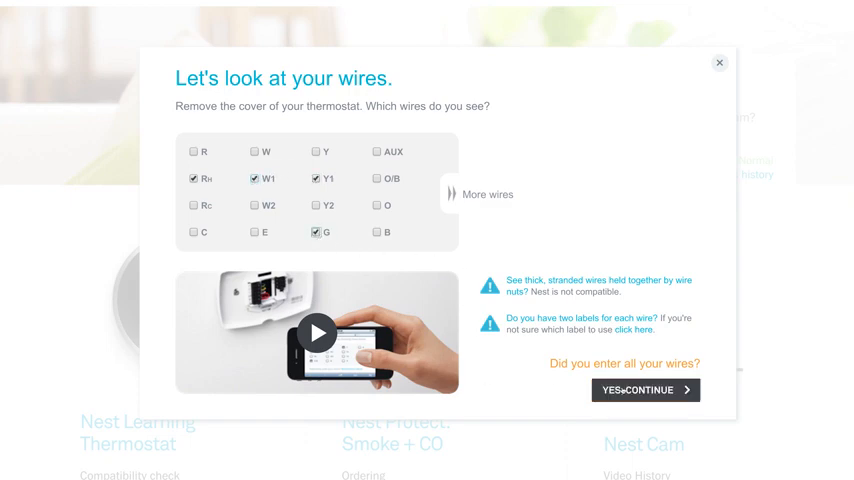
click(646, 389)
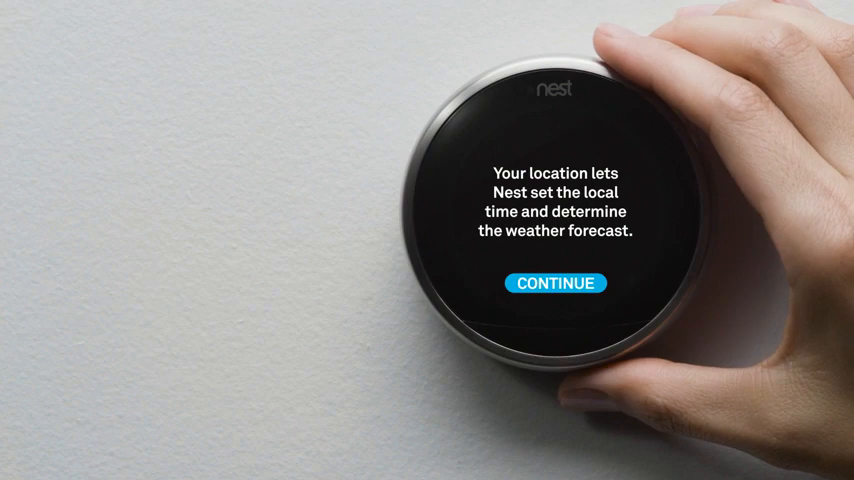
Continue past the thermostat's location explanation toward getting the Nest app.
click(555, 283)
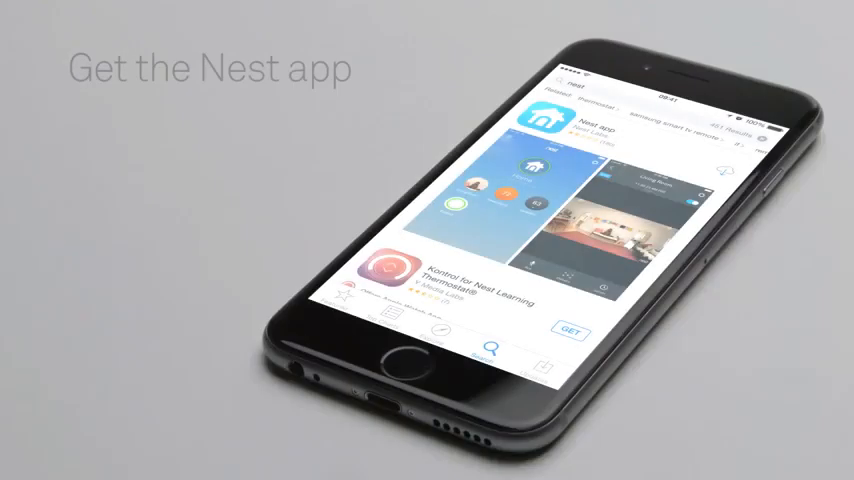
Get the Nest app, add a new product to Home and choose Nest Thermostat.
click(570, 133)
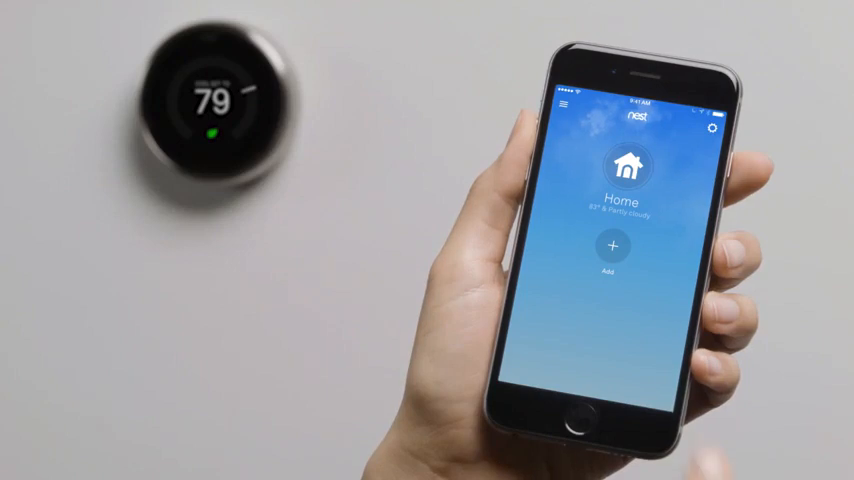
click(611, 247)
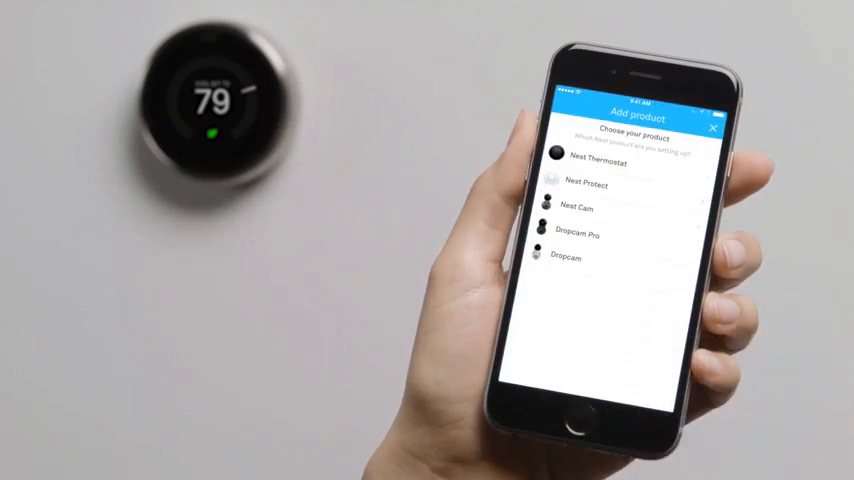
click(601, 162)
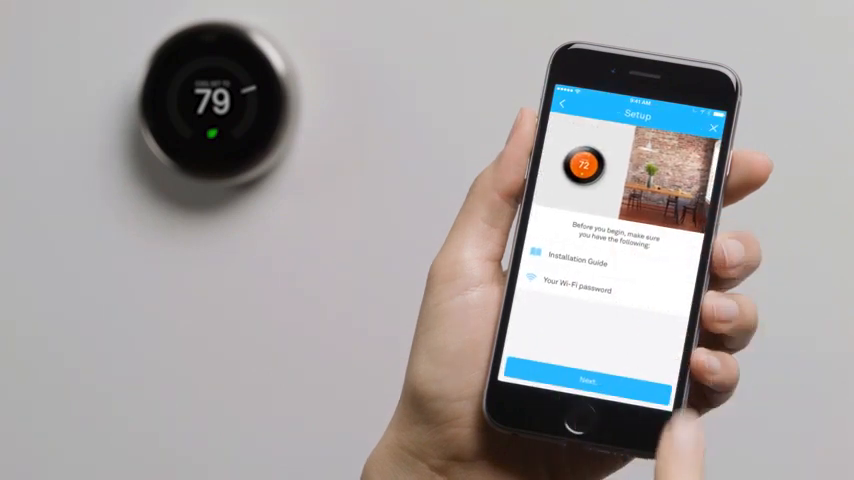
Move past the list of things needed to the screen requesting the thermostat's entry key.
click(587, 381)
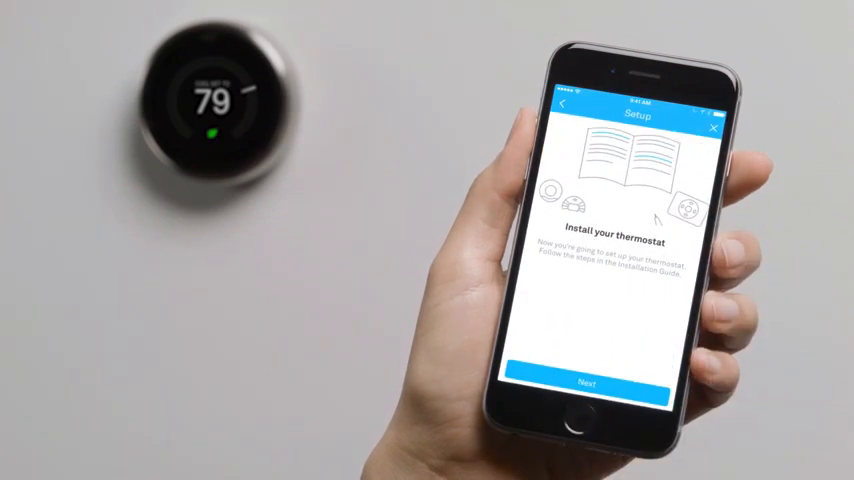
click(587, 383)
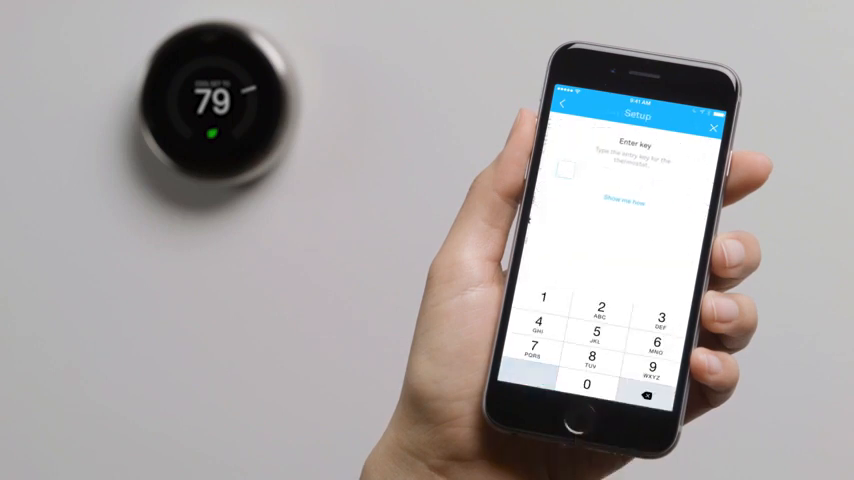